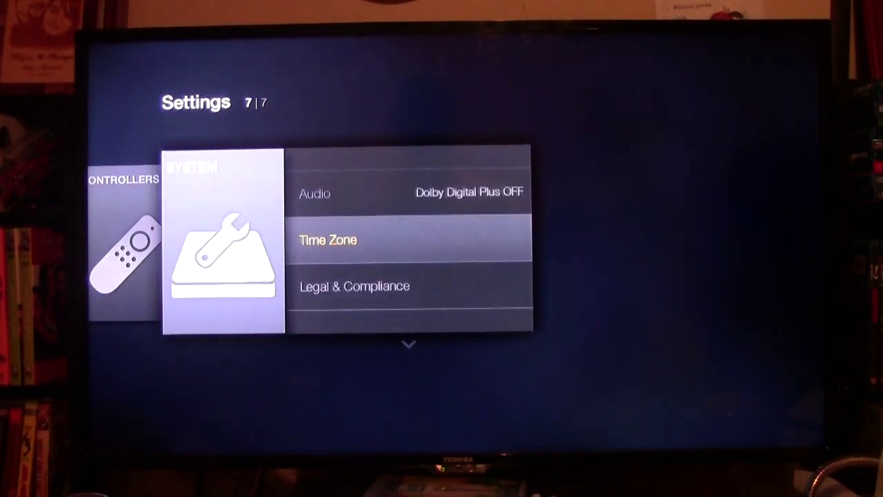
# Open Reset to Factory Defaults from System and highlight Reset Amazon Fire TV instead of Cancel.
pyautogui.press('Down')
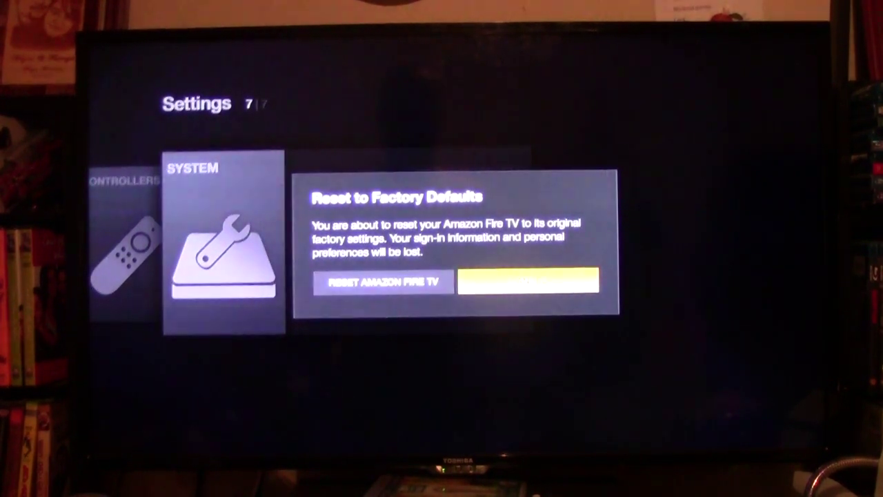
pyautogui.press('Left')
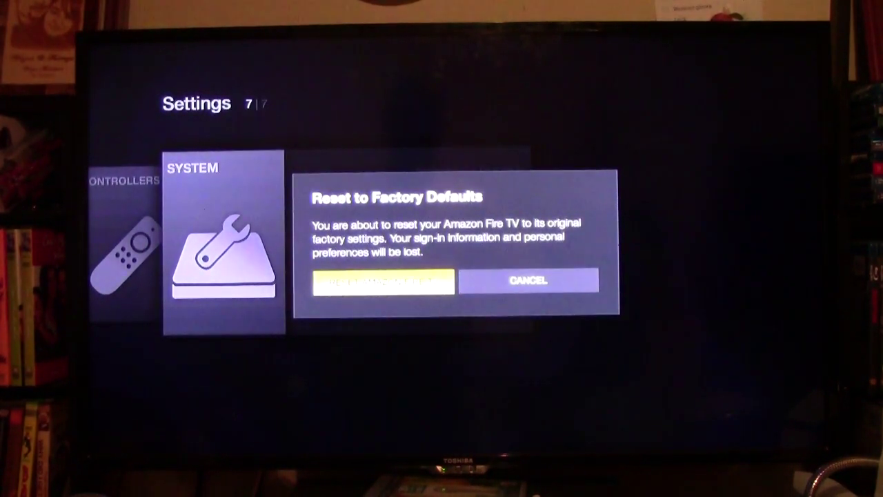